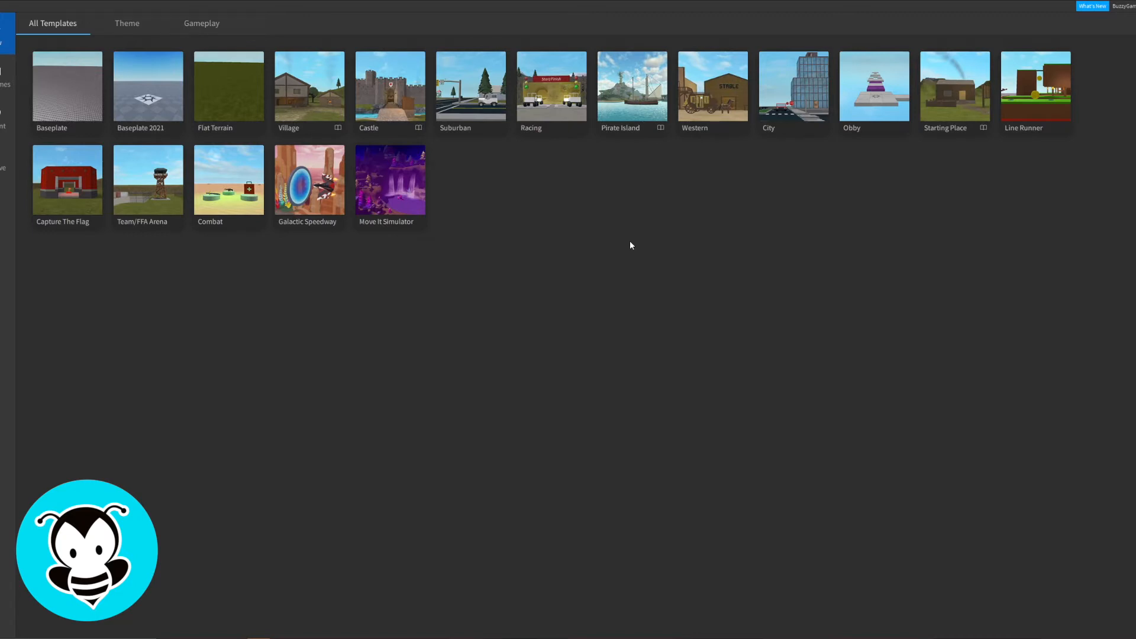
{"action": "mouse_move", "coordinate": [687, 297]}
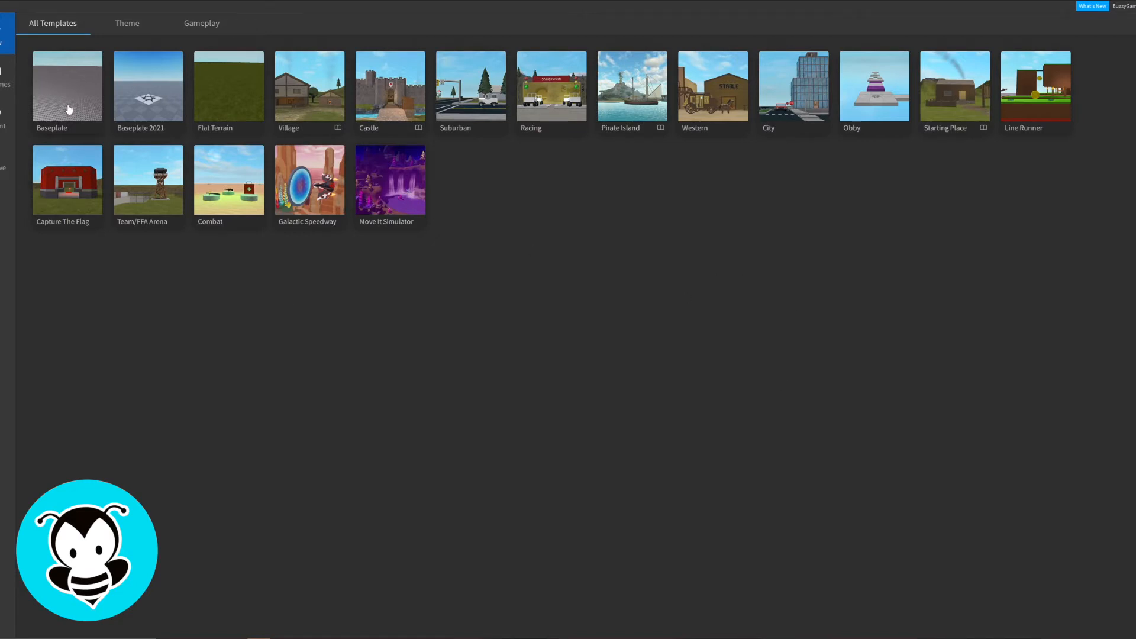
Open a new place from the Baseplate template
{"action": "left_click", "coordinate": [67, 86]}
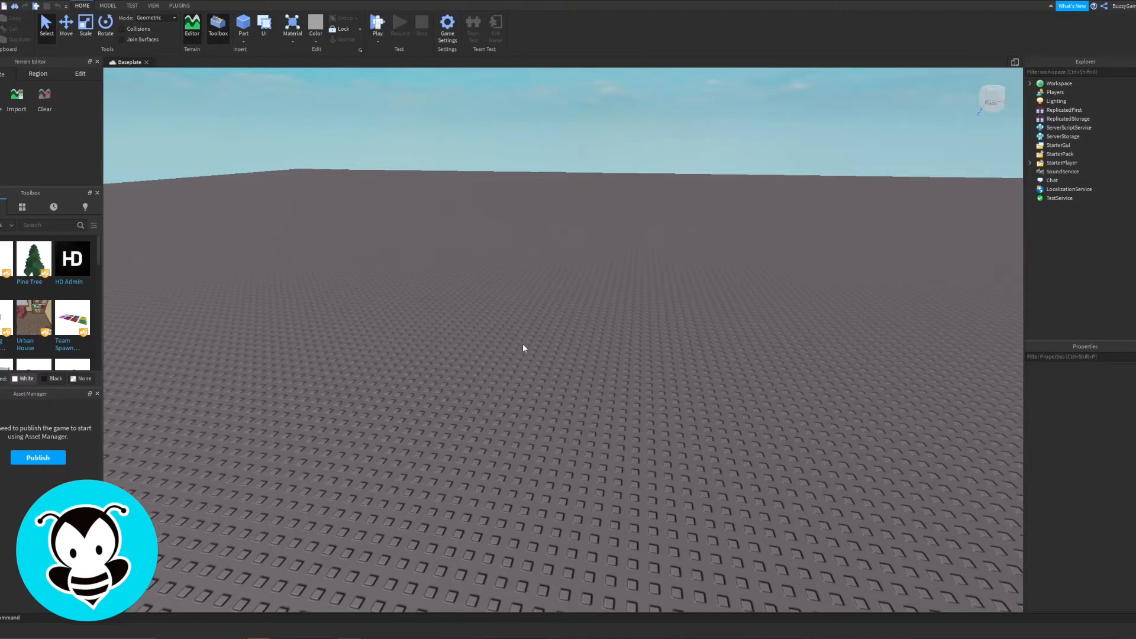
{"action": "mouse_move", "coordinate": [235, 37]}
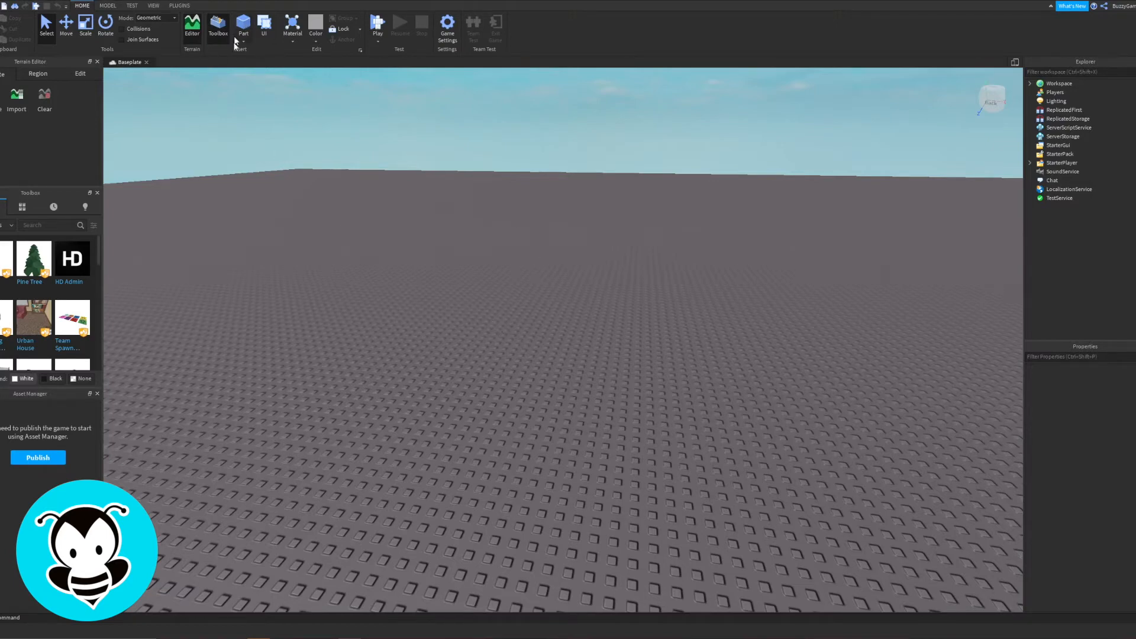
{"action": "mouse_move", "coordinate": [245, 45]}
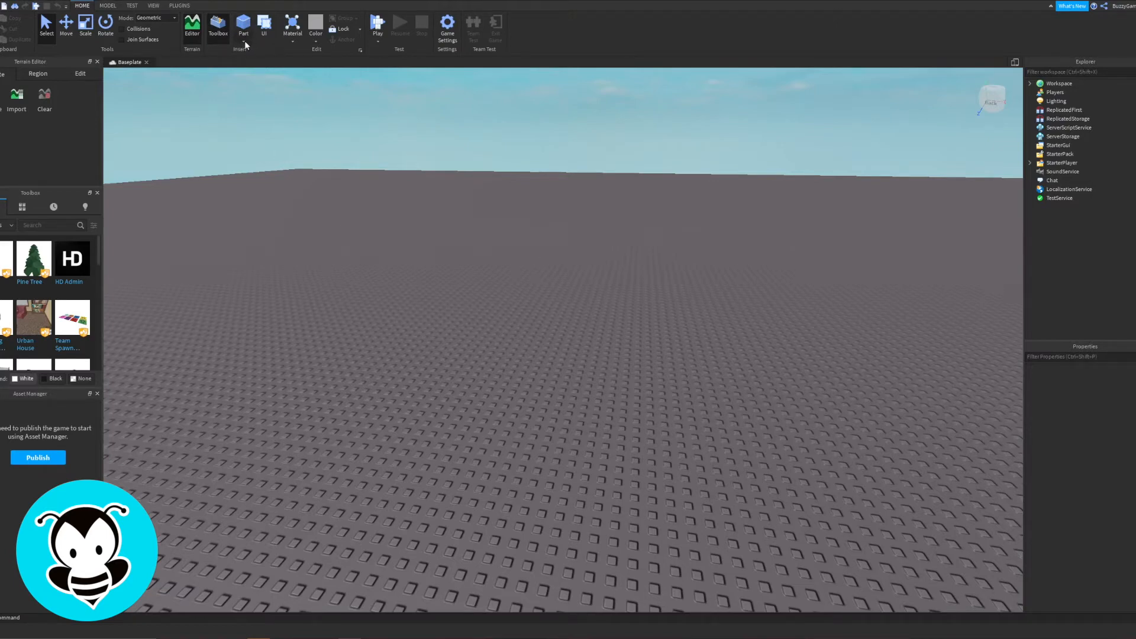
Insert a grey Block part from the Part dropdown
{"action": "left_click", "coordinate": [242, 37]}
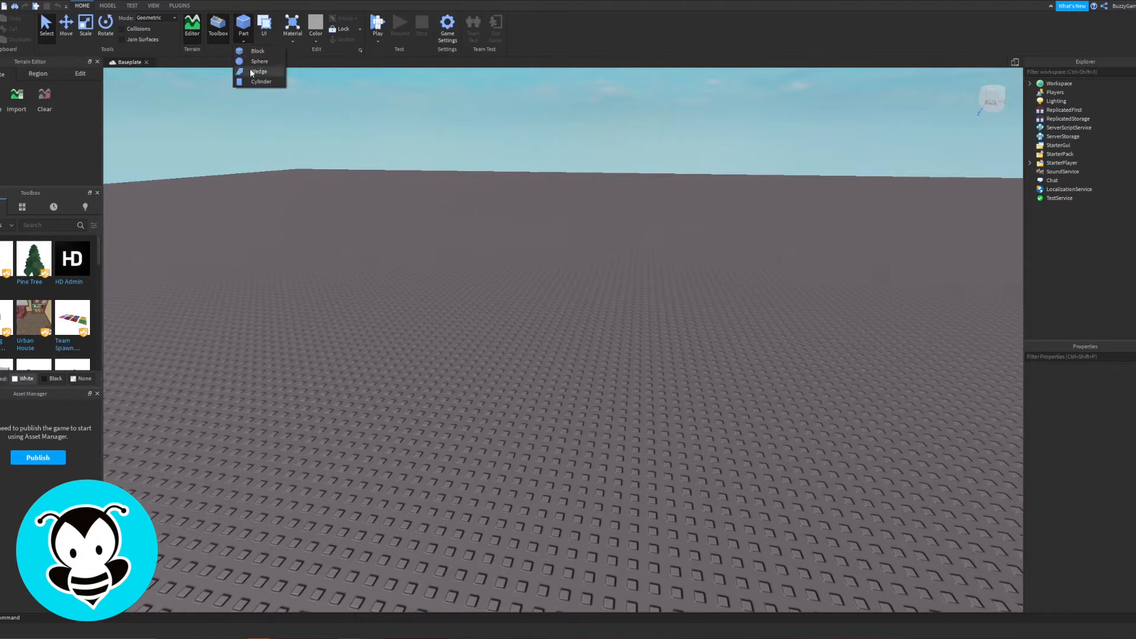
{"action": "mouse_move", "coordinate": [261, 82]}
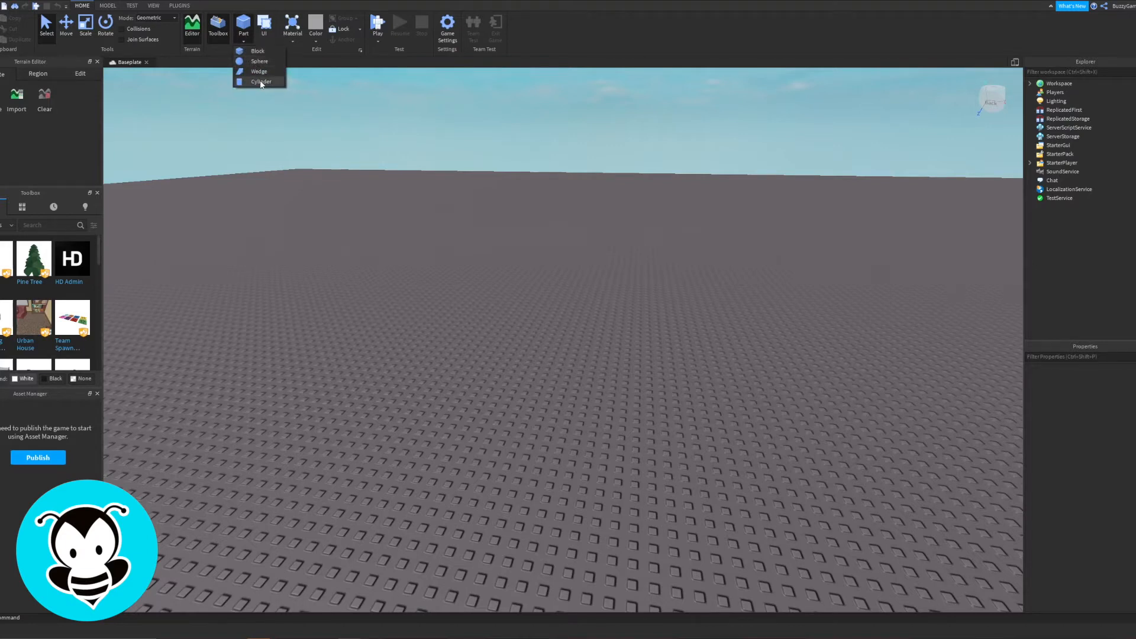
{"action": "mouse_move", "coordinate": [258, 71]}
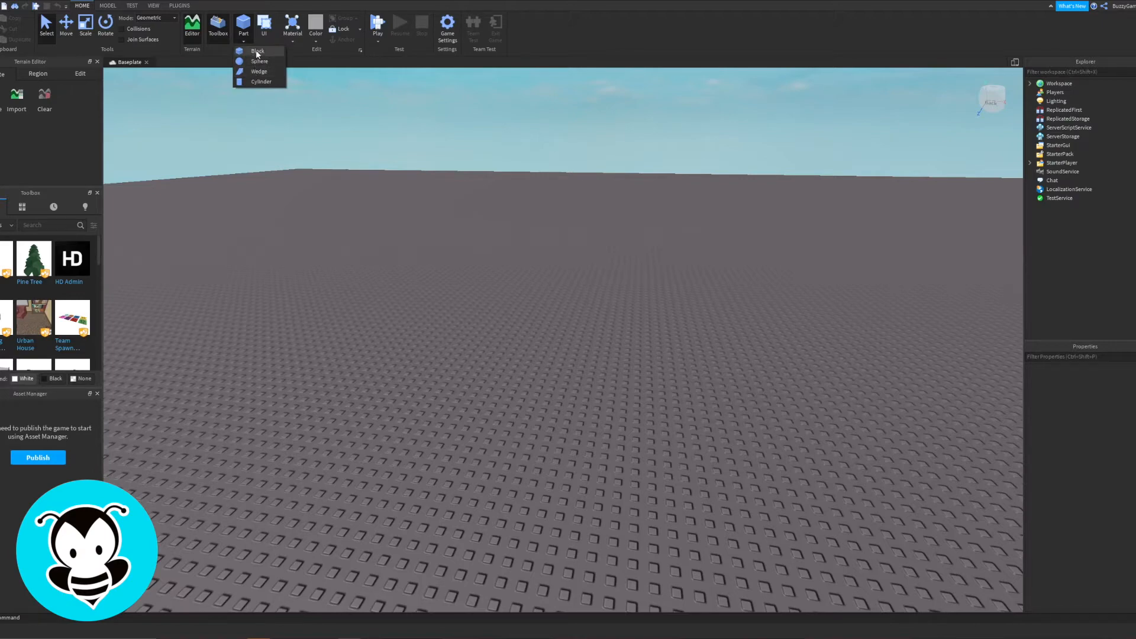
{"action": "left_click", "coordinate": [256, 50]}
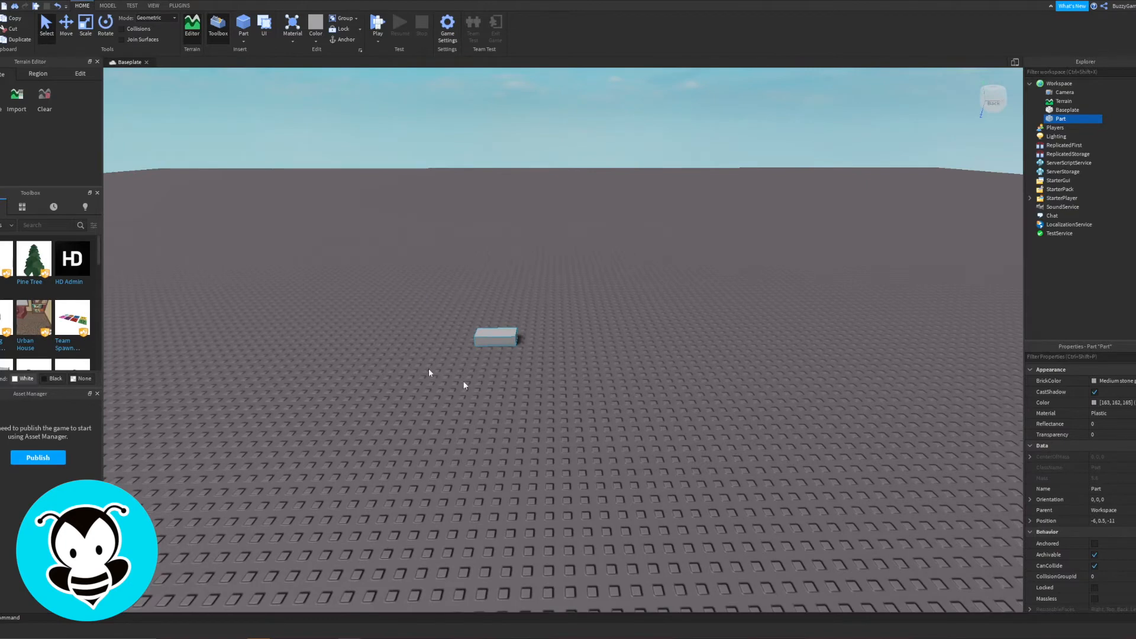
{"action": "mouse_move", "coordinate": [561, 304]}
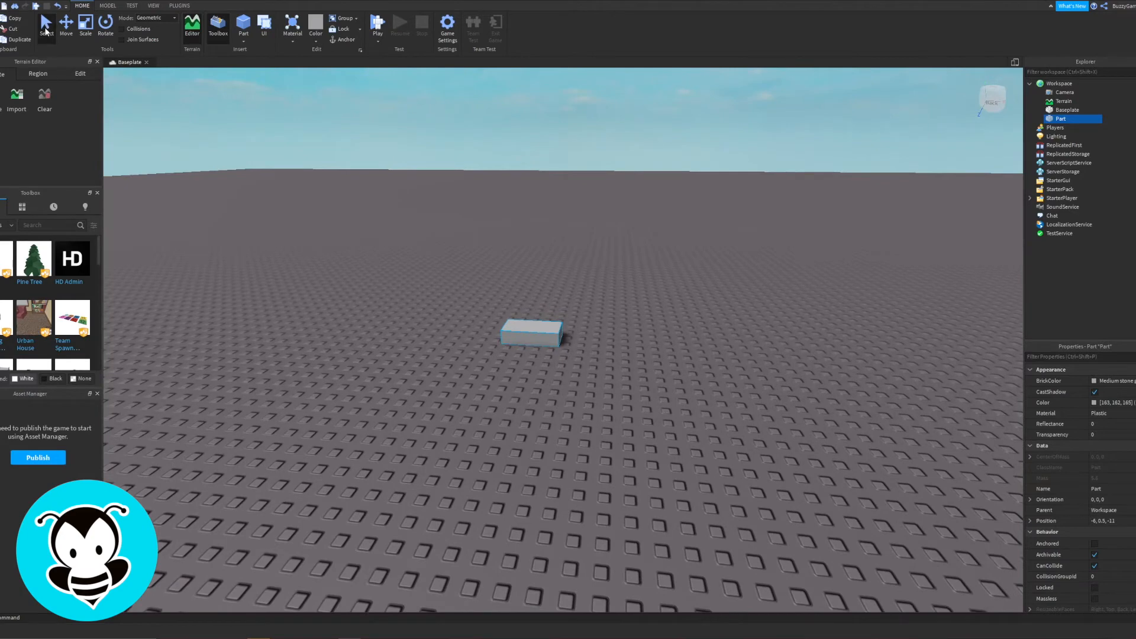
Drag the block around the baseplate until it rests at -3, 0.5, -2
{"action": "left_click_drag", "start_coordinate": [530, 333], "coordinate": [432, 420]}
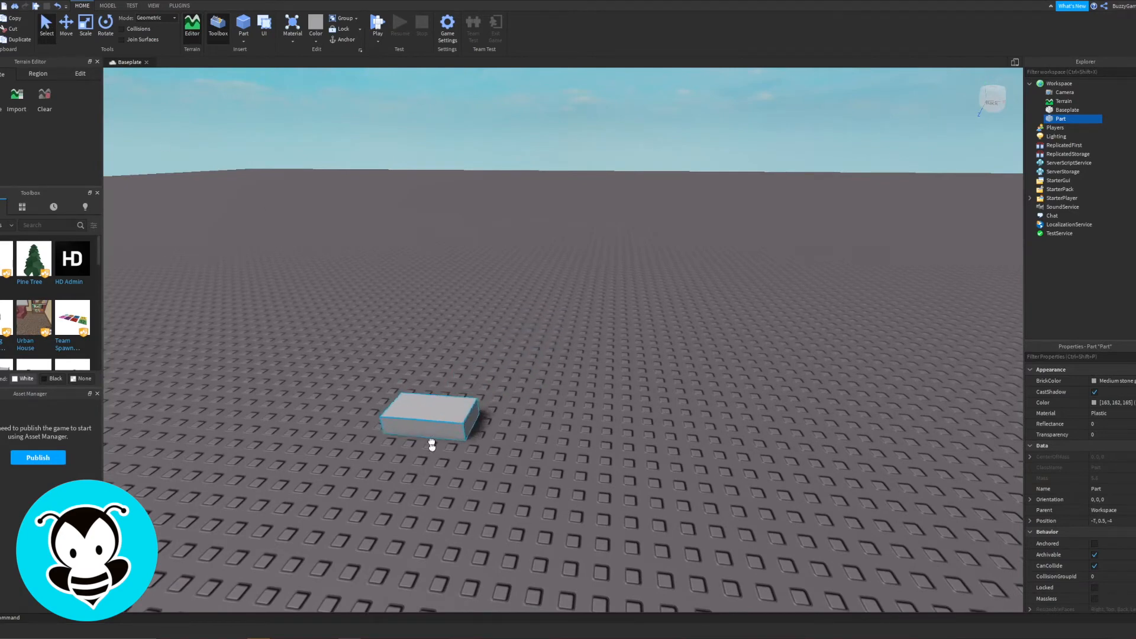
{"action": "left_click_drag", "start_coordinate": [431, 421], "coordinate": [569, 427]}
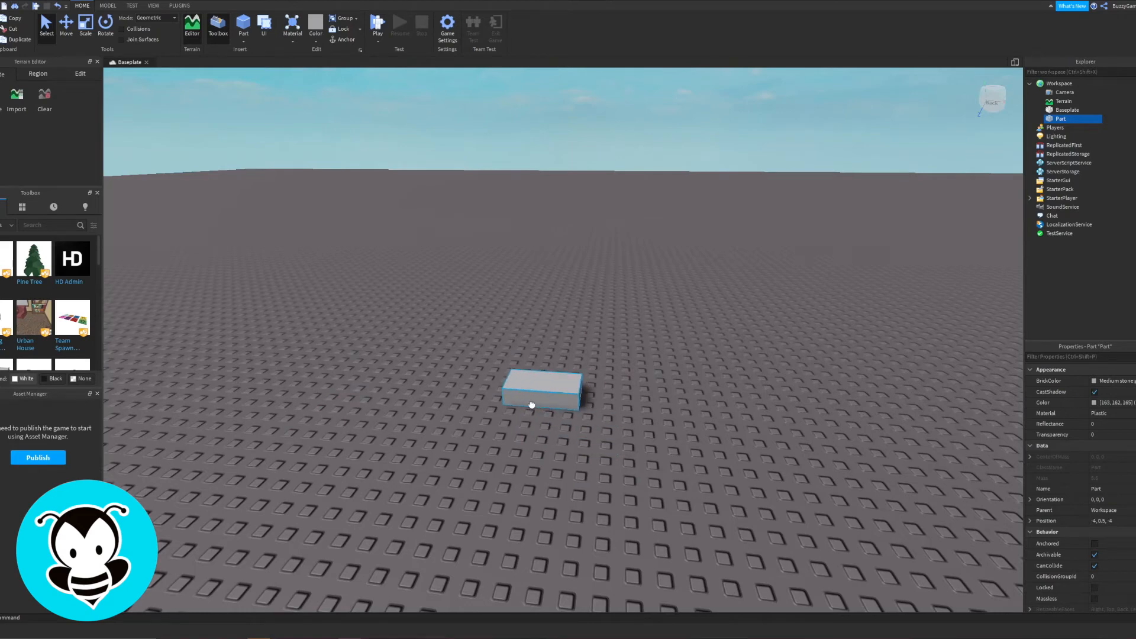
{"action": "left_click_drag", "start_coordinate": [542, 390], "coordinate": [653, 433]}
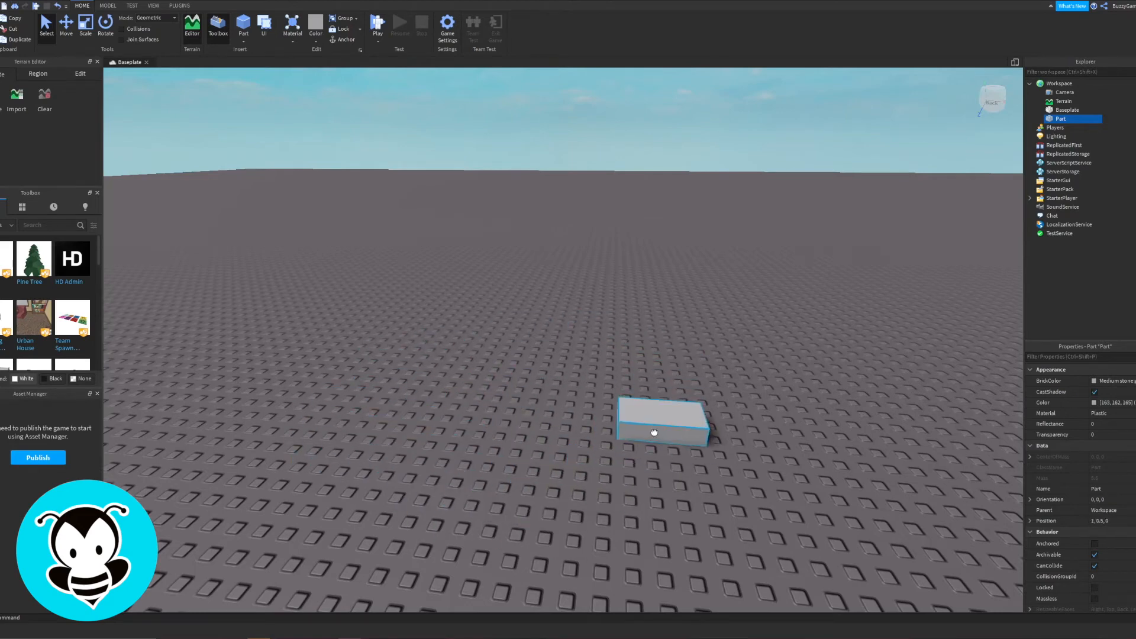
{"action": "left_click_drag", "start_coordinate": [653, 433], "coordinate": [556, 432]}
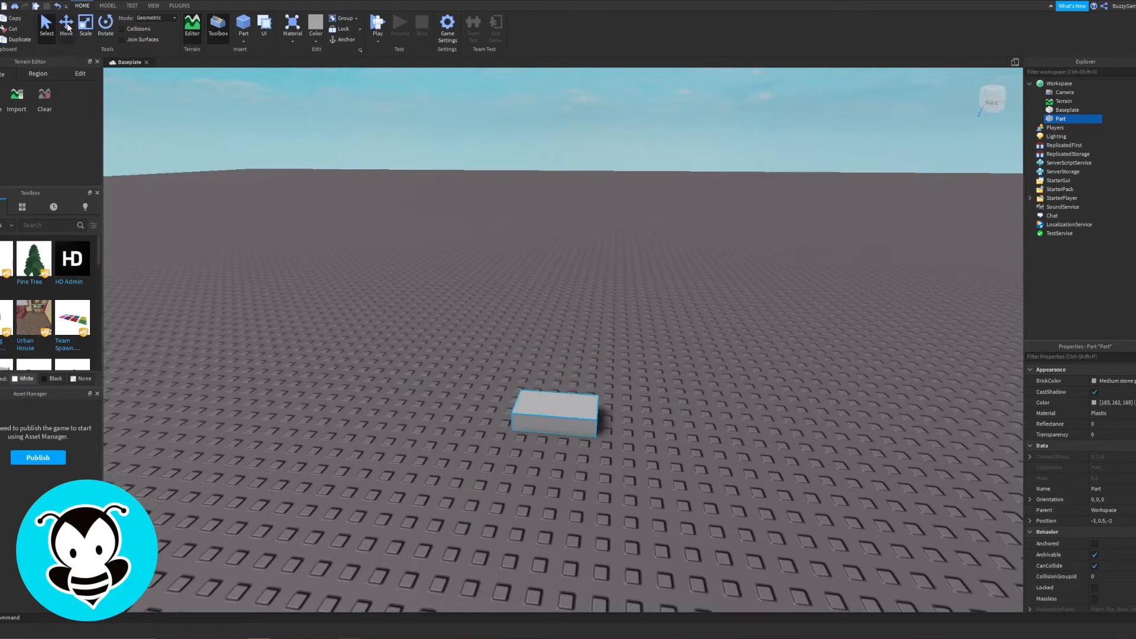
Switch to the Move tool so axis handles appear for raising the block
{"action": "left_click", "coordinate": [65, 23]}
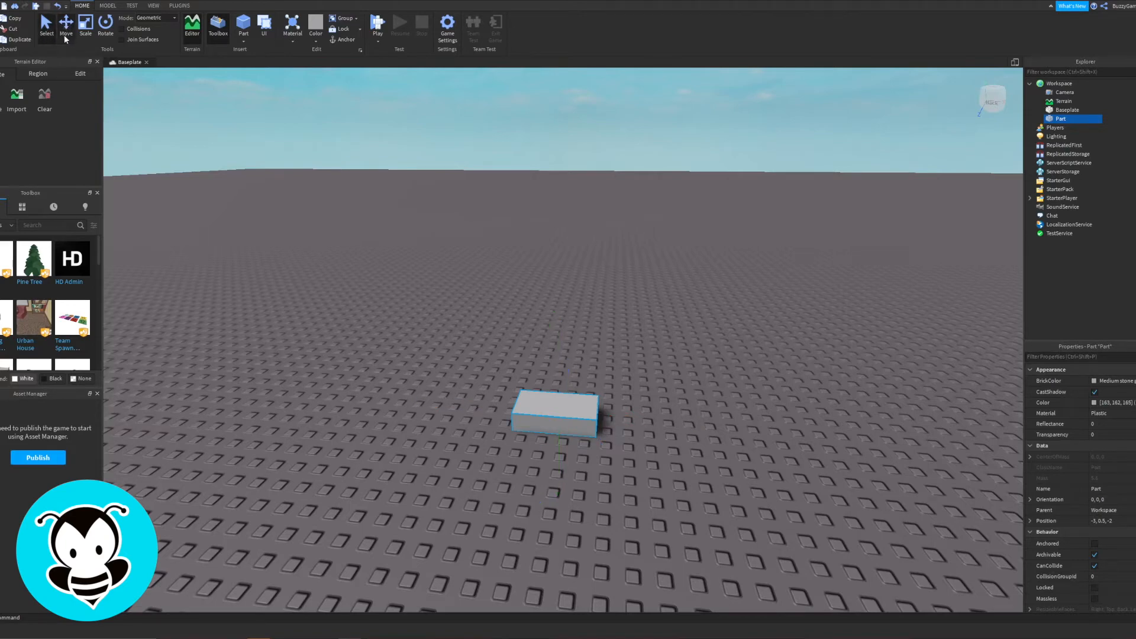
{"action": "left_click", "coordinate": [65, 24]}
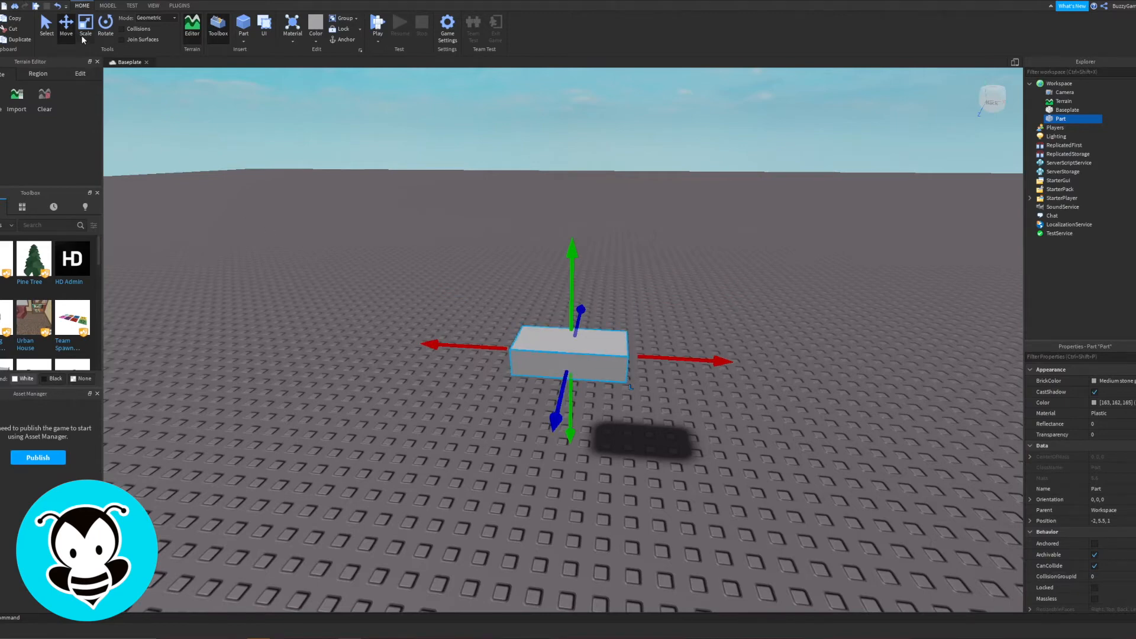
Switch to the Scale tool to resize the floating block along its axes
{"action": "left_click", "coordinate": [84, 21]}
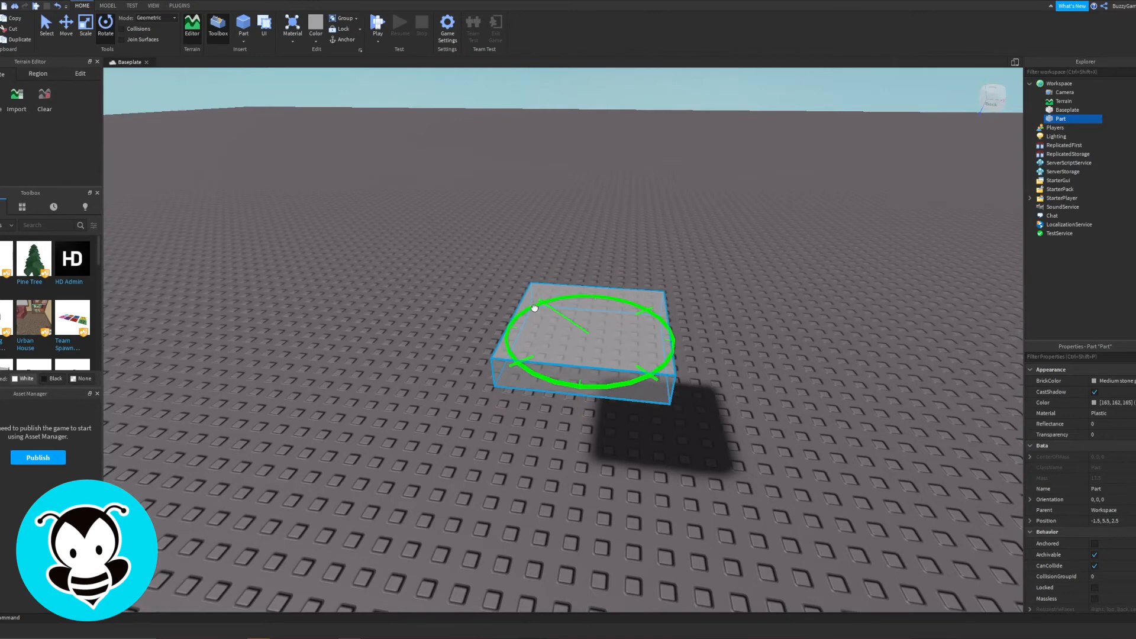
Spin the slab, tip it onto its edge, then roll it back flat
{"action": "left_click_drag", "start_coordinate": [533, 307], "coordinate": [621, 390]}
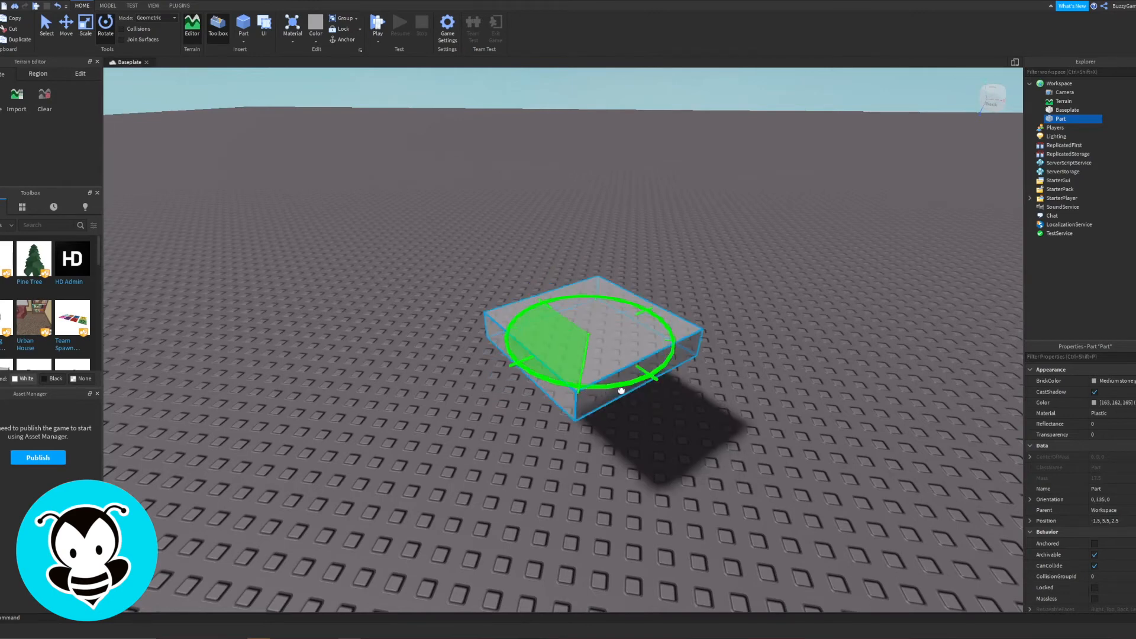
{"action": "left_click_drag", "start_coordinate": [620, 389], "coordinate": [593, 304]}
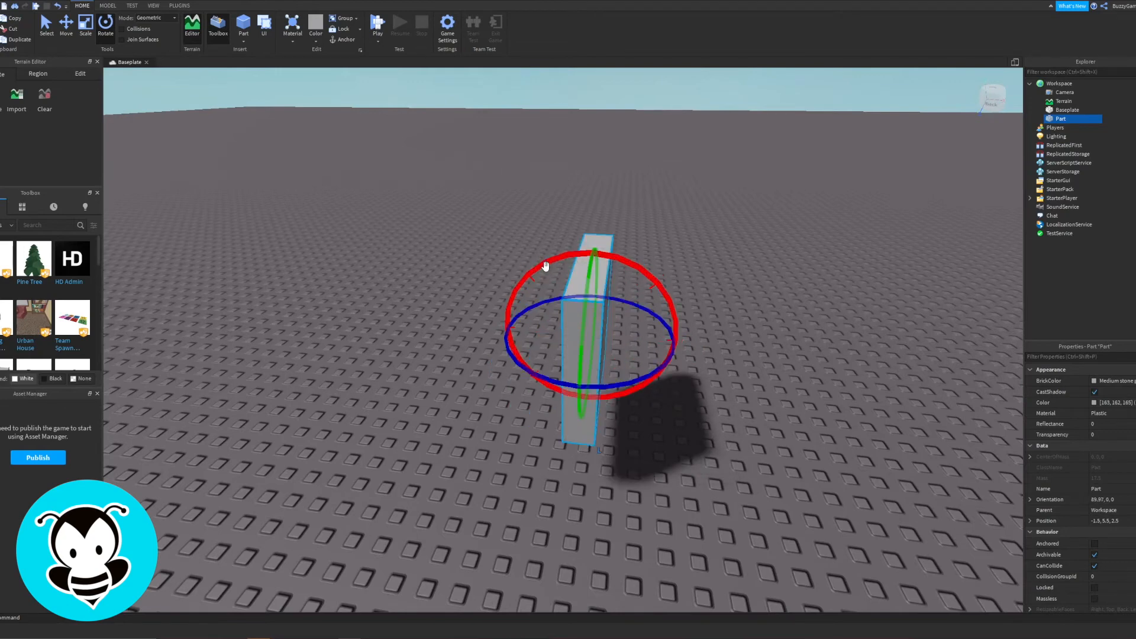
{"action": "left_click_drag", "start_coordinate": [546, 266], "coordinate": [527, 376]}
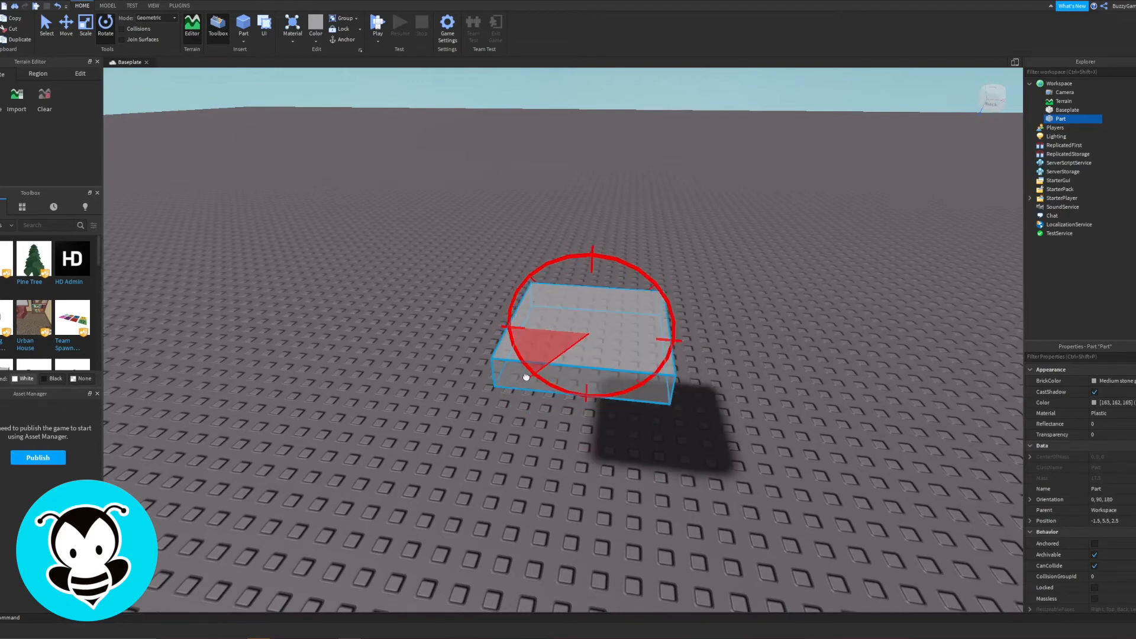
{"action": "left_click", "coordinate": [745, 387]}
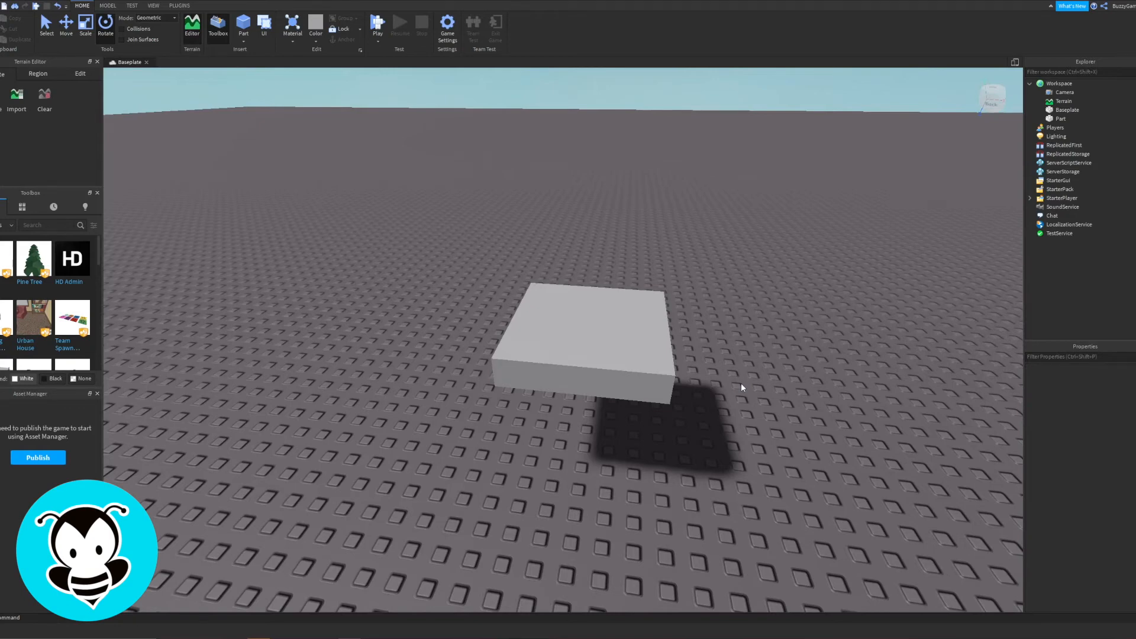
{"action": "mouse_move", "coordinate": [847, 320]}
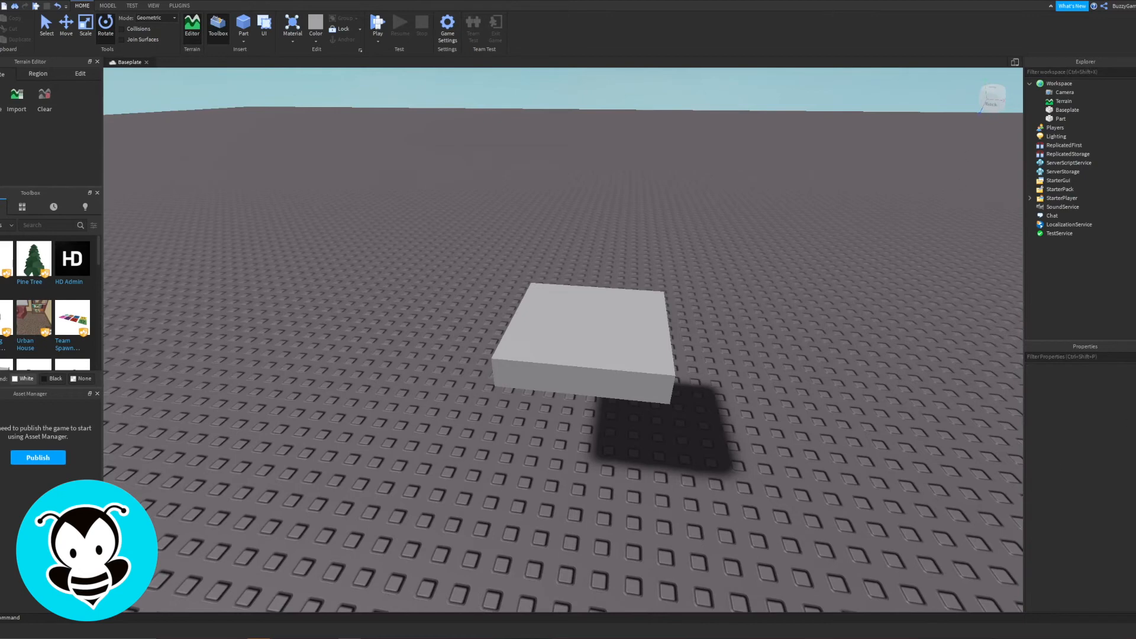
{"action": "mouse_move", "coordinate": [1096, 358]}
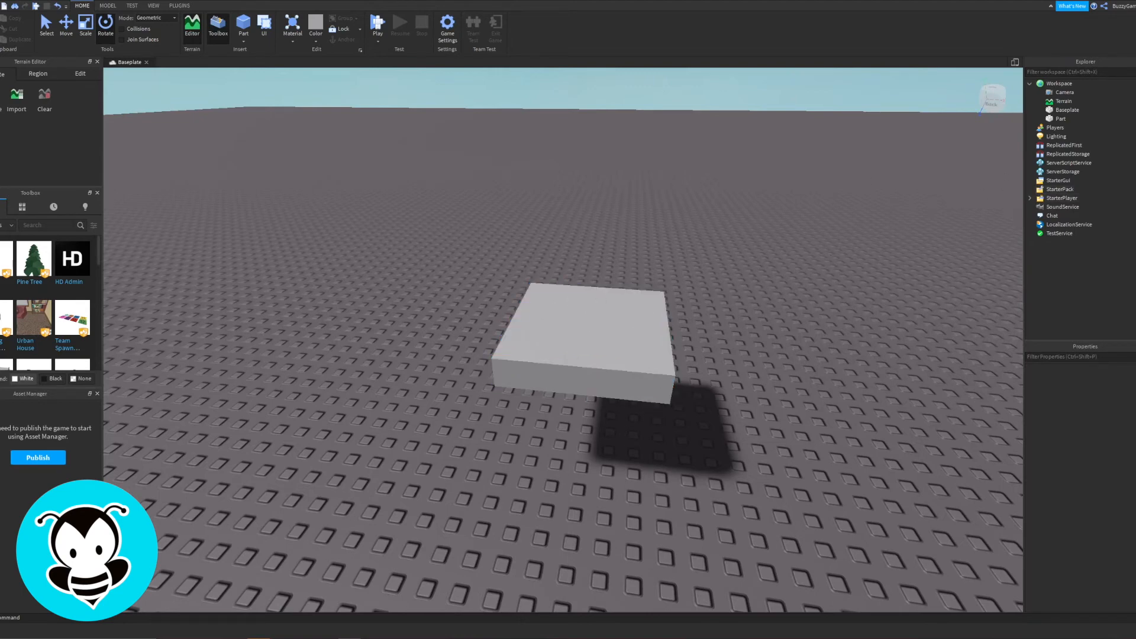
Reselect the block now resting on the baseplate near -4.5, 0.5, -0.5
{"action": "left_click", "coordinate": [564, 349]}
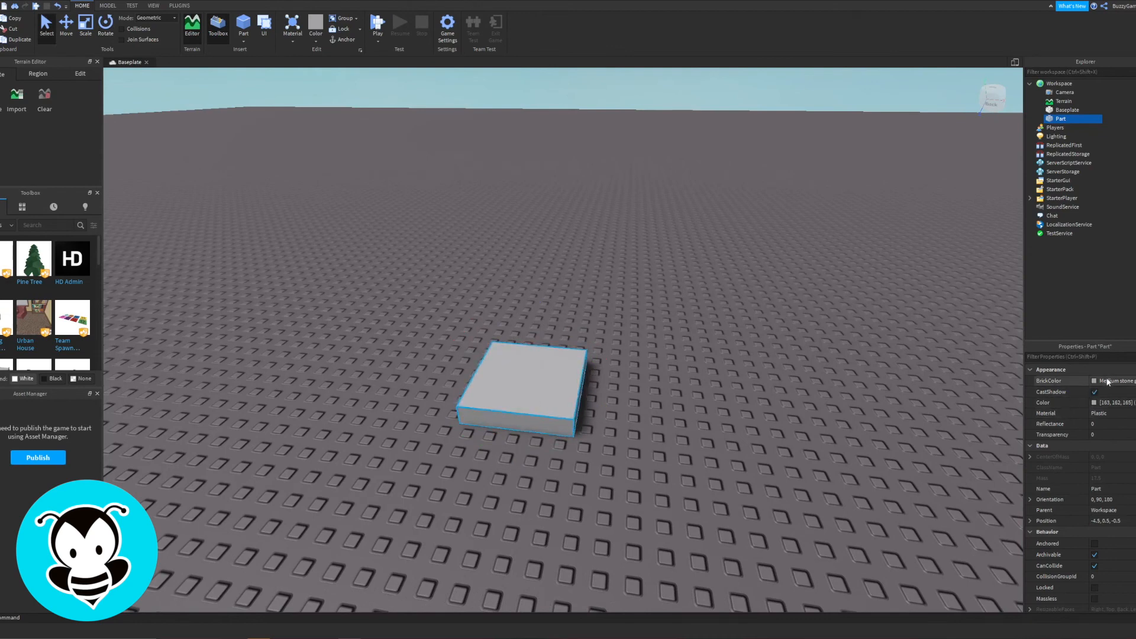
{"action": "mouse_move", "coordinate": [1109, 383]}
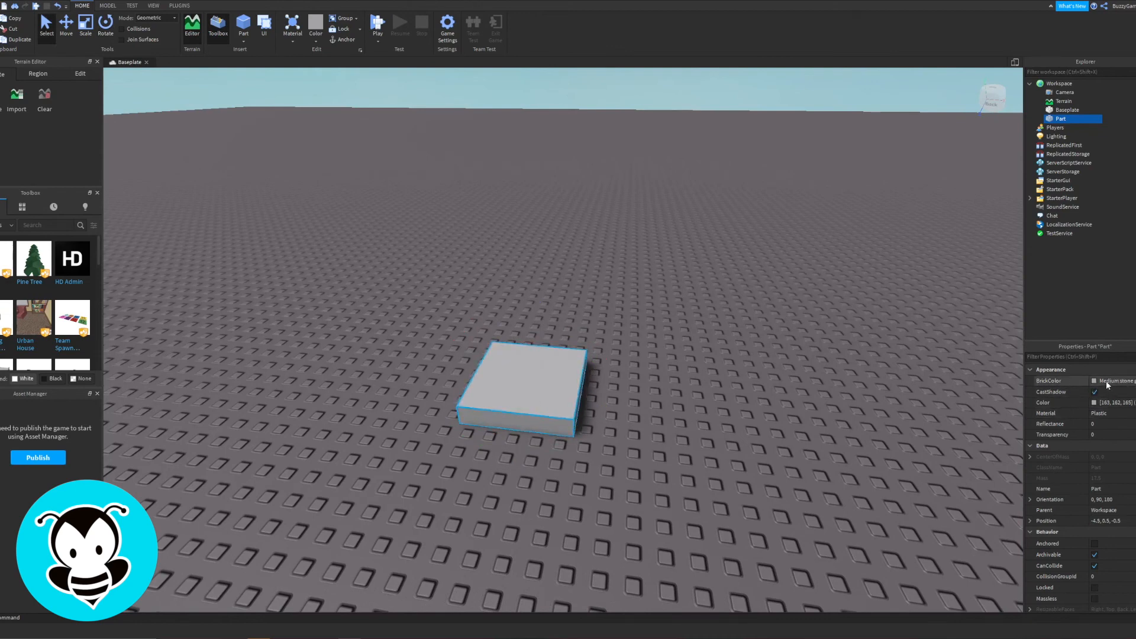
Color the block Really red and nudge it to about -3.5, 0.5, -0.5
{"action": "left_click", "coordinate": [1094, 381]}
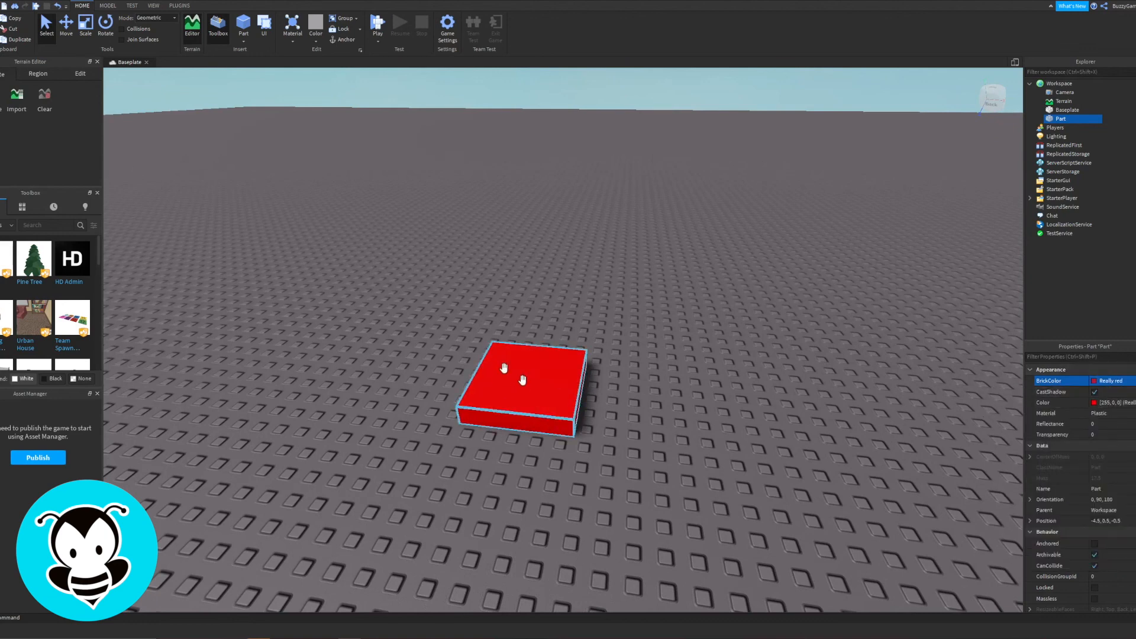
{"action": "left_click_drag", "start_coordinate": [520, 378], "coordinate": [648, 445]}
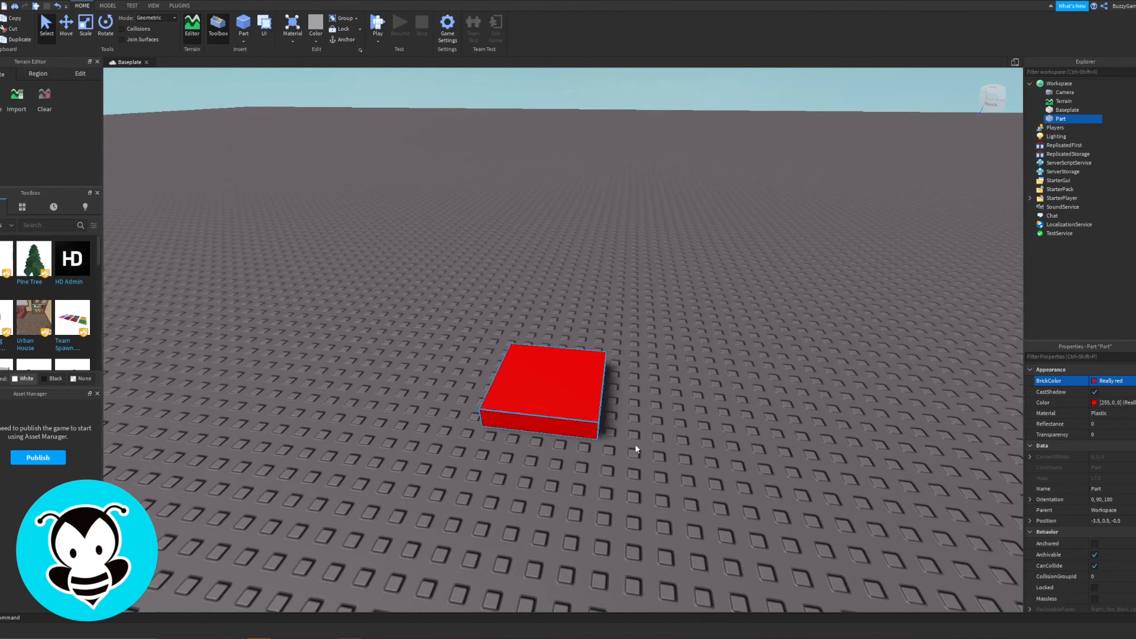
Open the Part shape dropdown on the Home tab again
{"action": "left_click", "coordinate": [244, 27]}
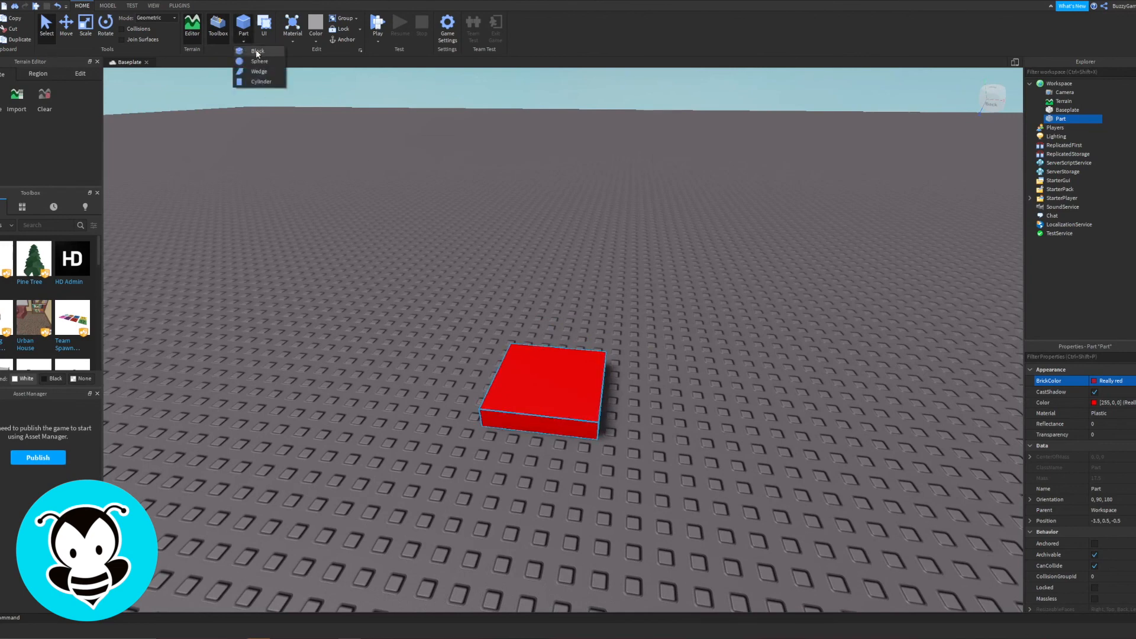